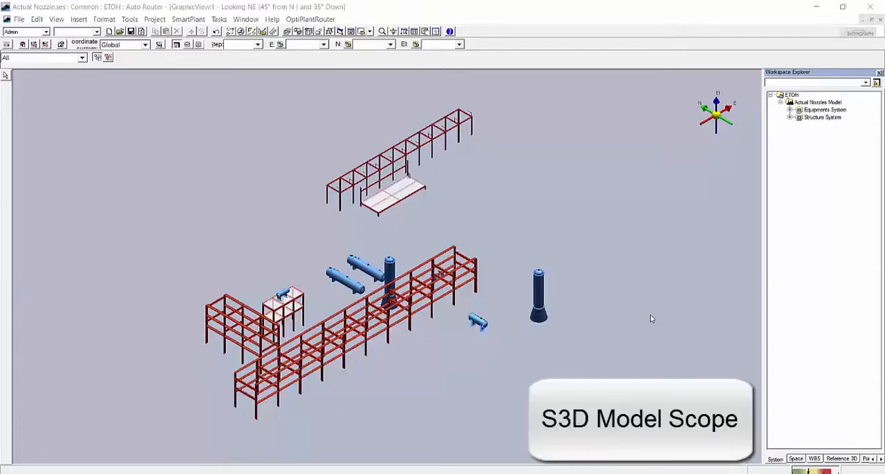
# Step: Select the Structure System and all Equipments items and run OptiPlantRouter Process Model on them
pyautogui.click(824, 122)
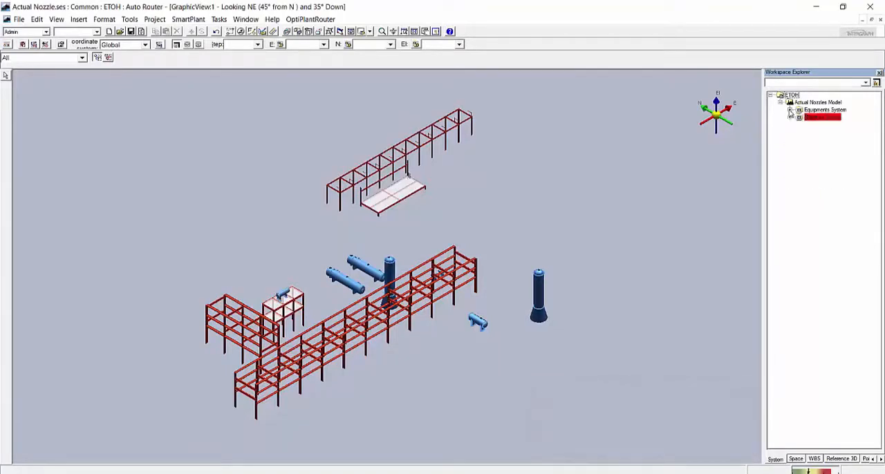
pyautogui.click(790, 111)
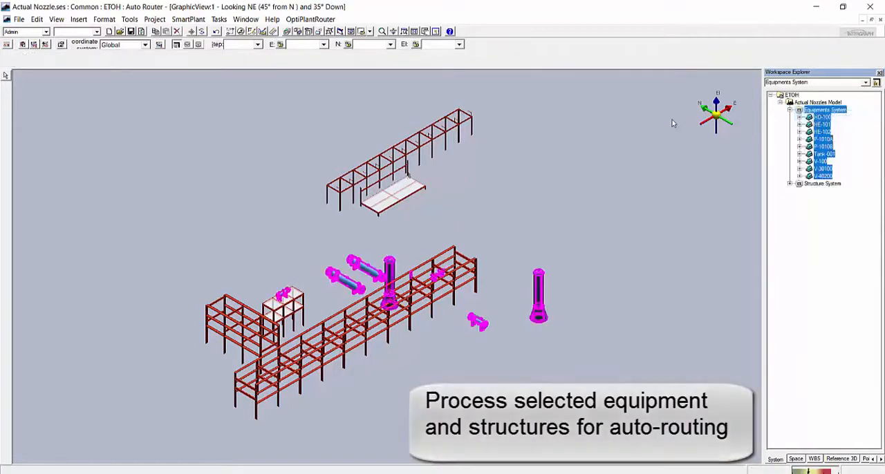
pyautogui.click(316, 20)
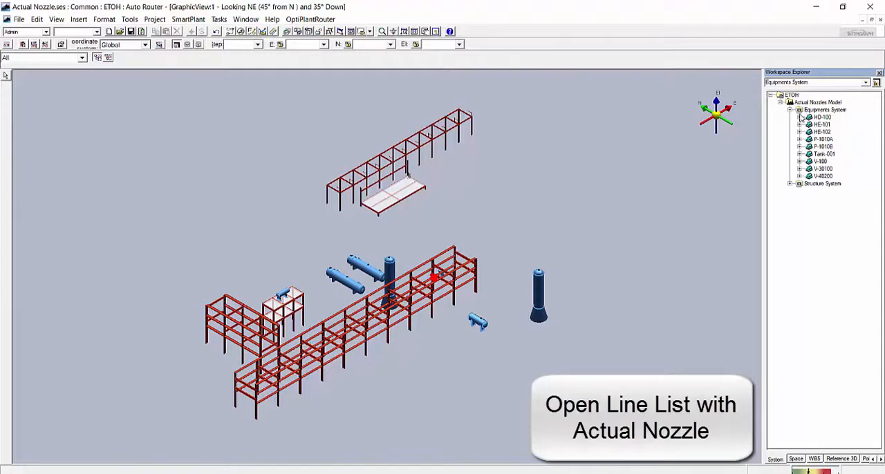
# Step: Import the pimbld.lls line list via OptiPlantRouter Line List > Nozzles, loading its 25 pipe lines
pyautogui.click(794, 110)
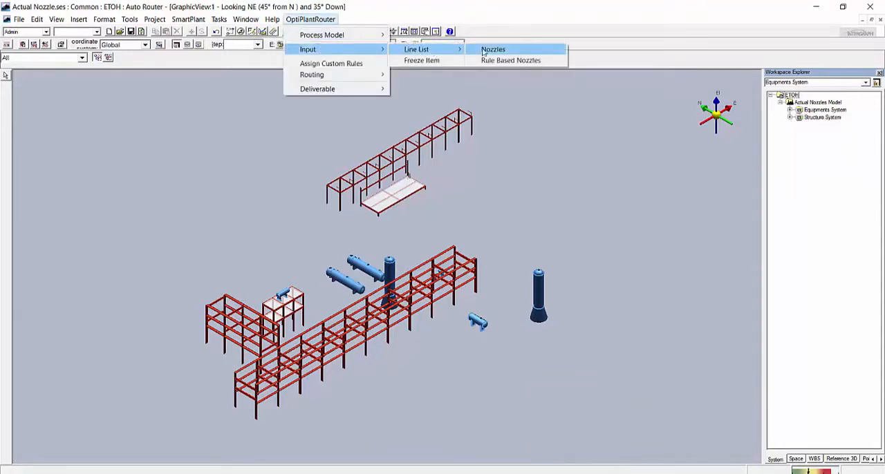
pyautogui.click(497, 50)
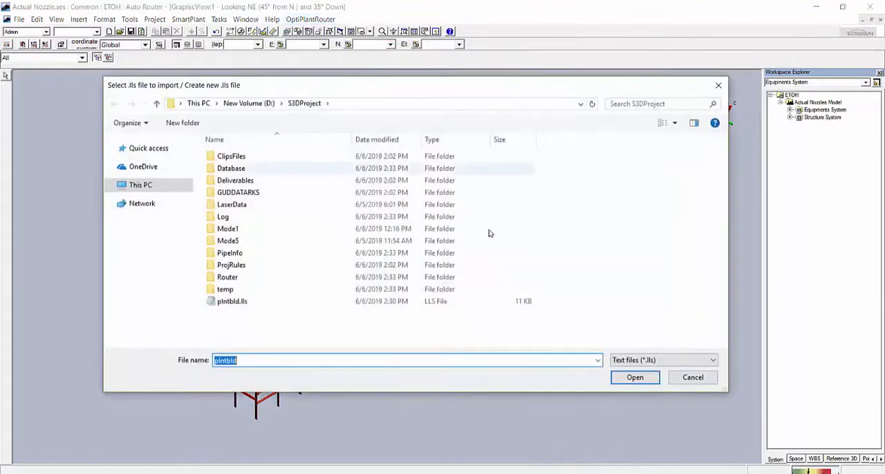
pyautogui.click(232, 302)
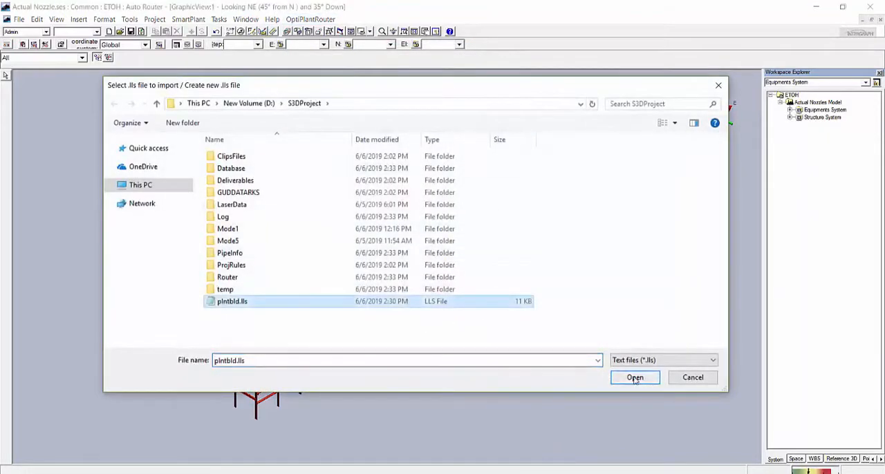
pyautogui.click(634, 377)
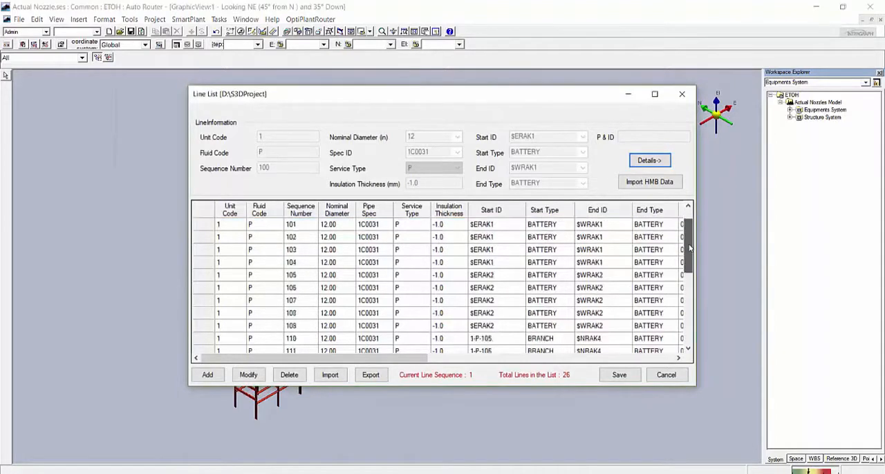
# Step: Review line 110's start type choices in Modify and cancel without changes
pyautogui.scroll(-3)
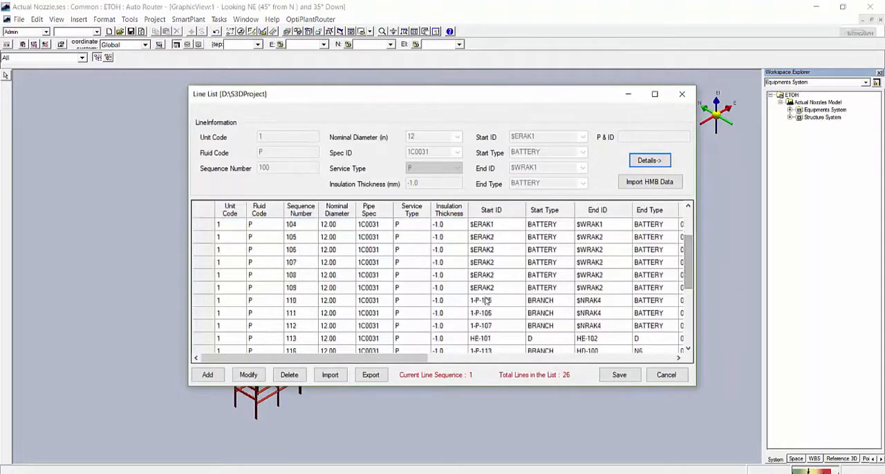
pyautogui.click(301, 300)
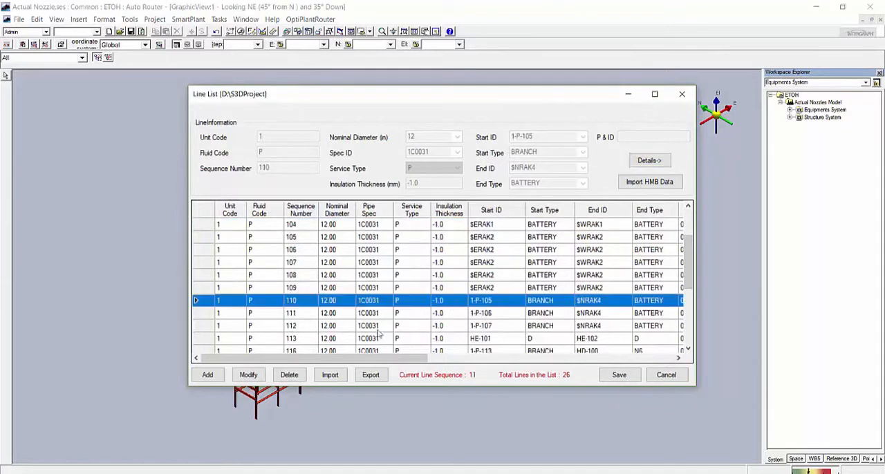
pyautogui.click(249, 374)
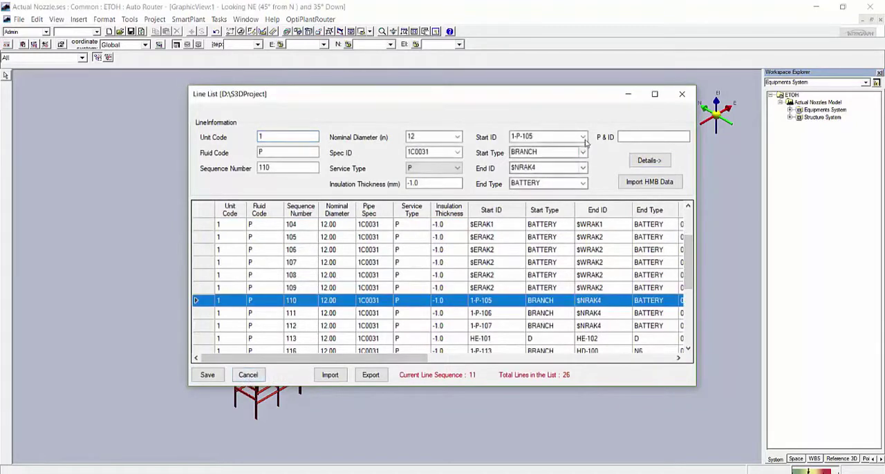
pyautogui.click(539, 136)
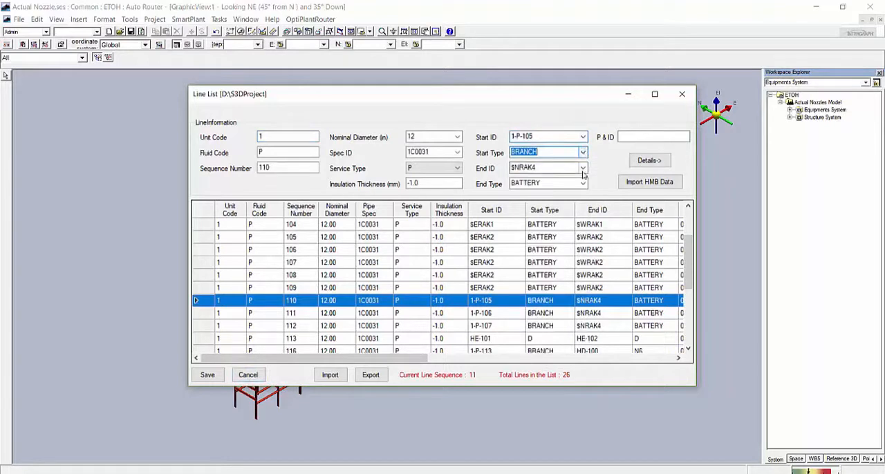
pyautogui.click(581, 183)
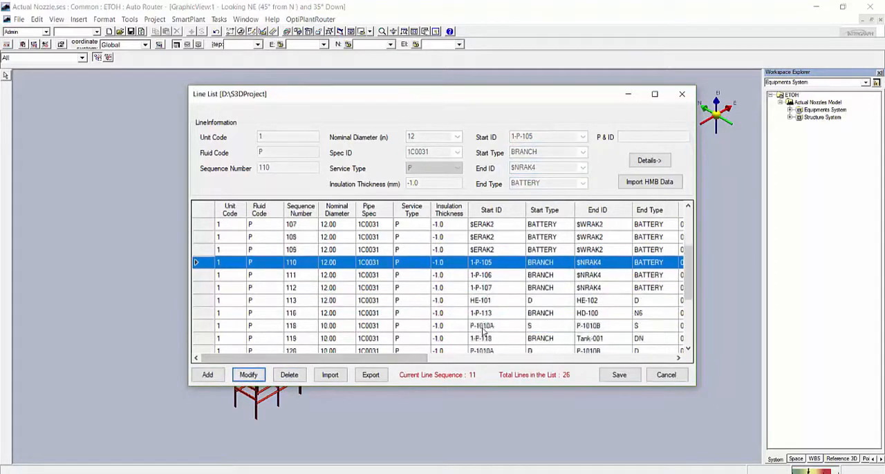
# Step: Review lines 113 and 128 in Modify, cancel each, then save and close the line list
pyautogui.click(489, 300)
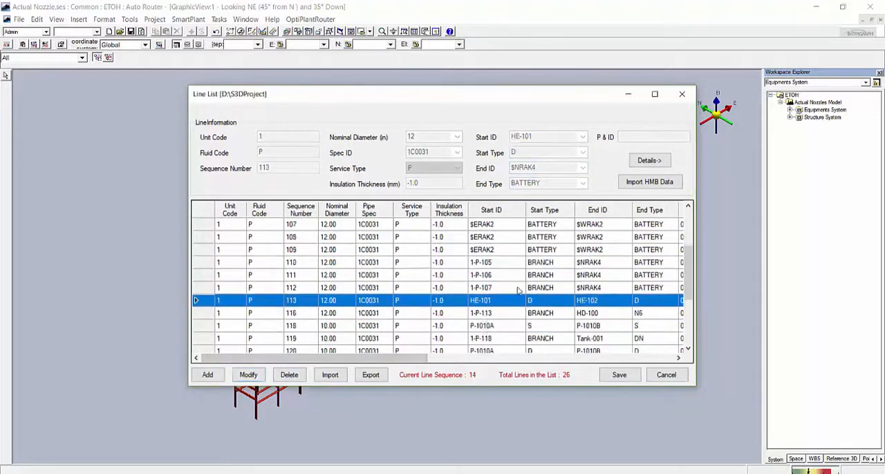
pyautogui.click(248, 375)
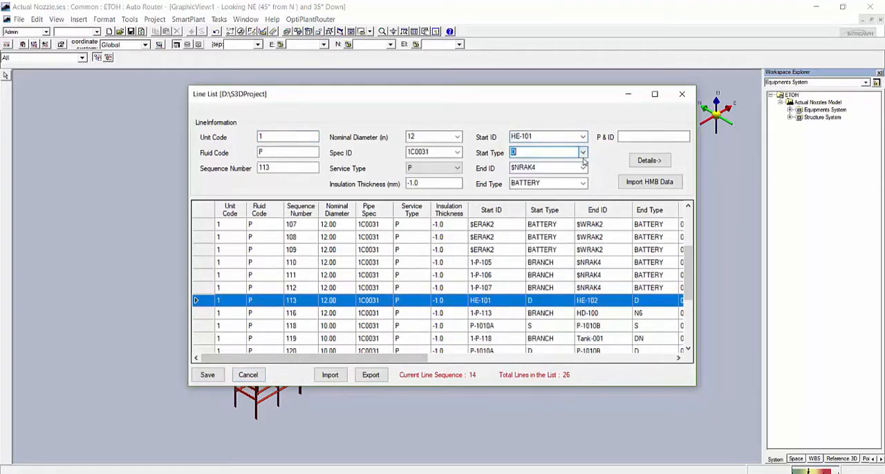
pyautogui.click(542, 167)
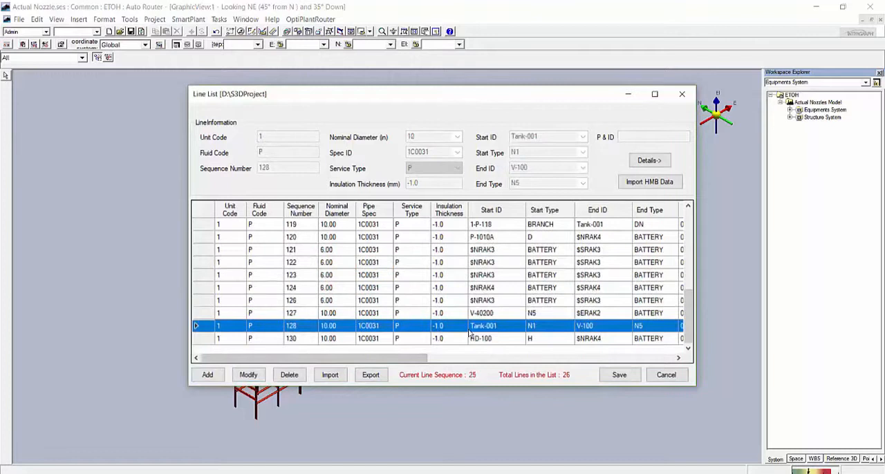
pyautogui.click(248, 375)
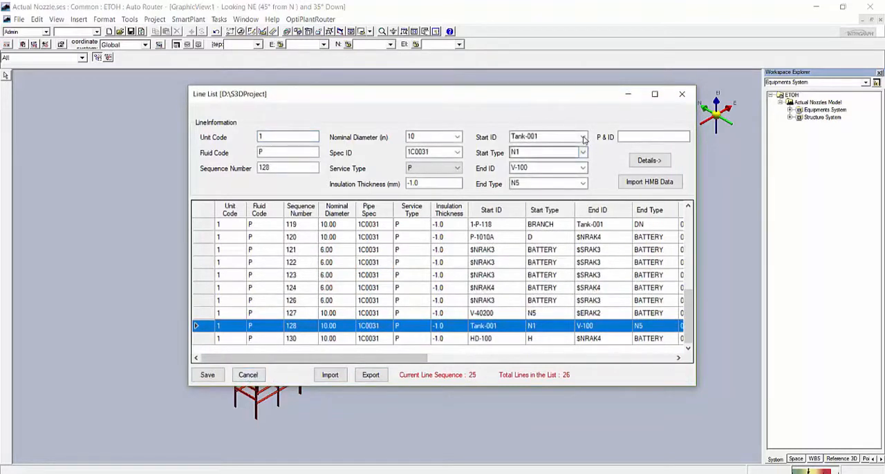
pyautogui.click(580, 152)
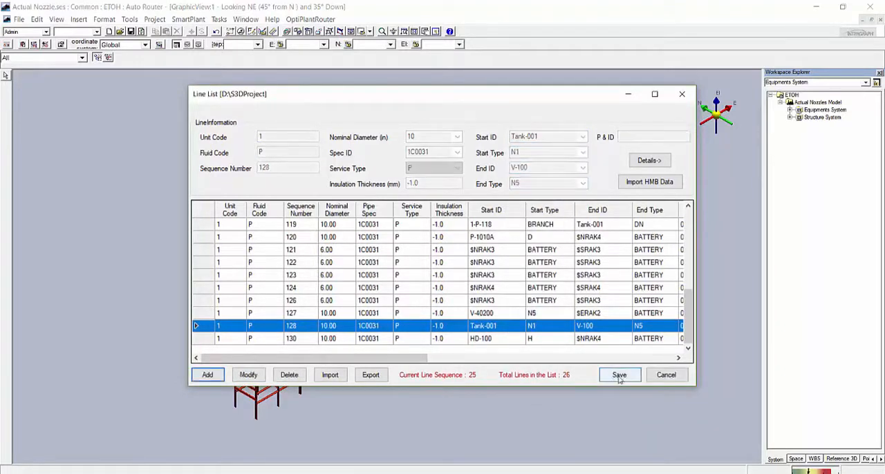
pyautogui.click(619, 375)
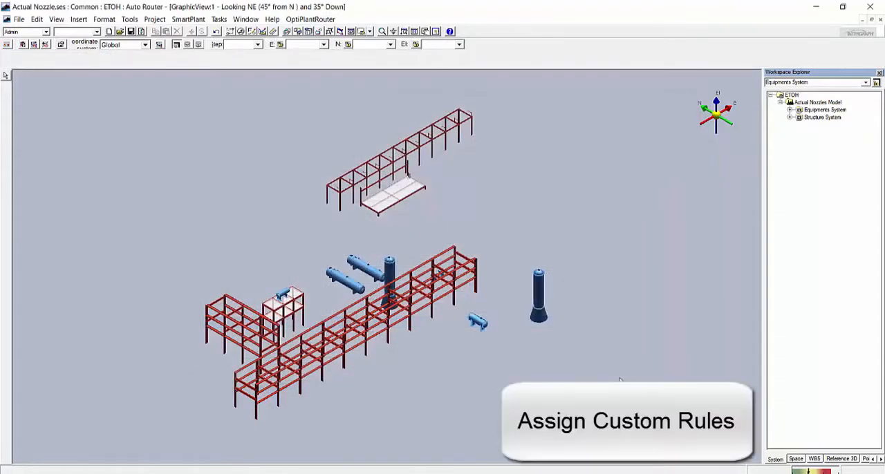
pyautogui.click(315, 19)
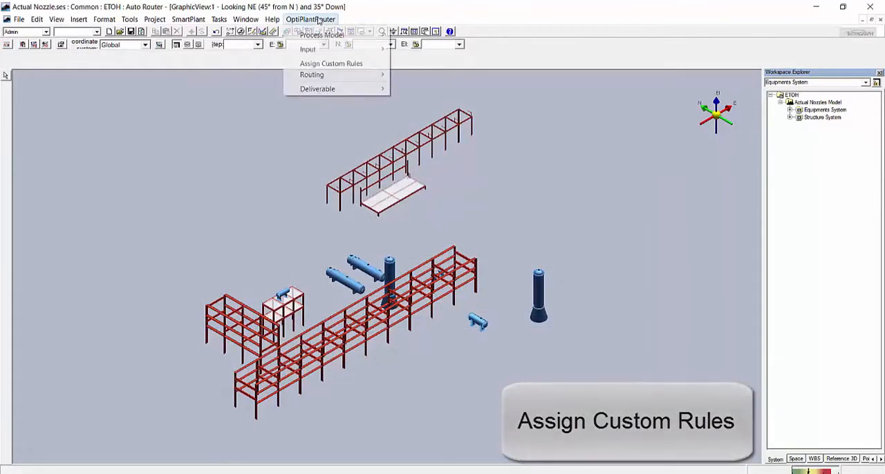
pyautogui.click(332, 64)
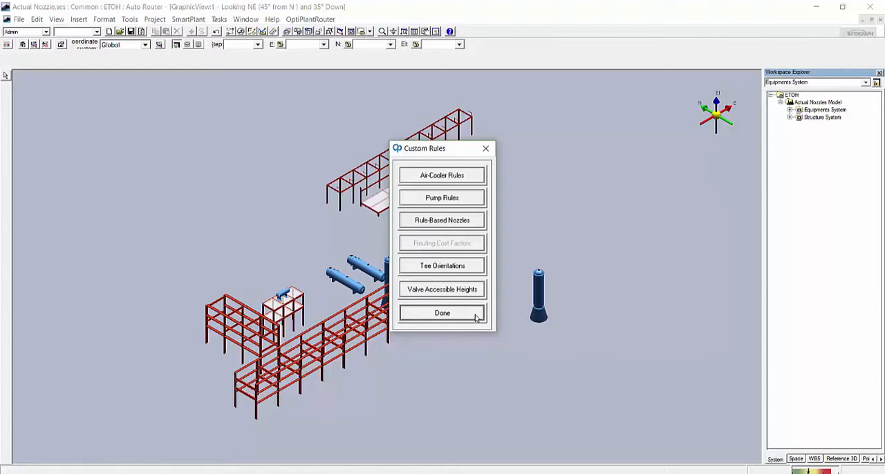
pyautogui.click(439, 313)
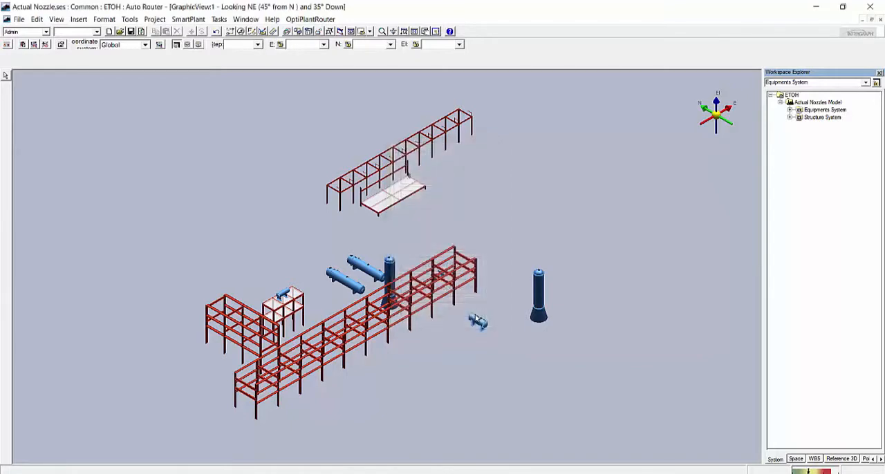
# Step: Accept the routing configuration with pimbld.lls pipes, component list and ASDAutoAll.bat batch
pyautogui.click(321, 19)
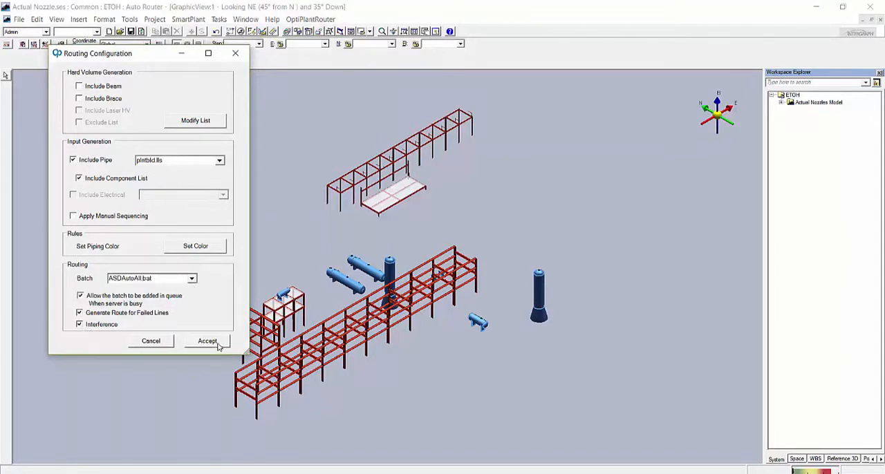
pyautogui.click(206, 341)
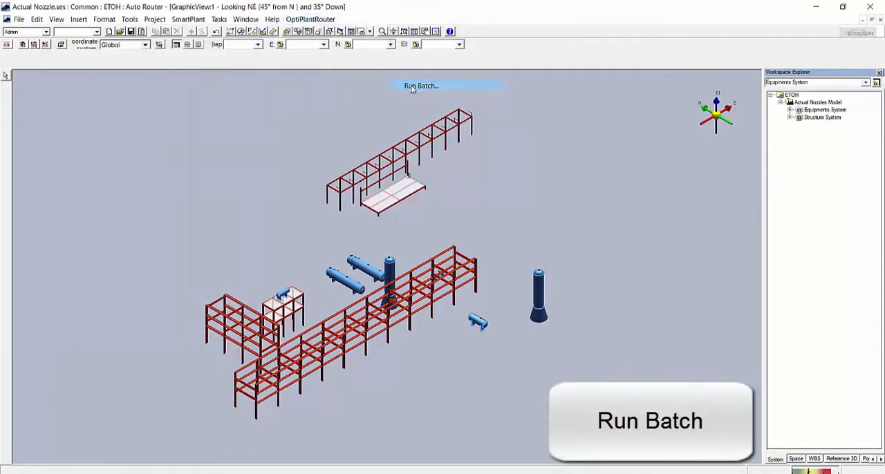
# Step: Run the routing batch, routing 18 of 26 lines, and close the Routing Error Report
pyautogui.click(650, 420)
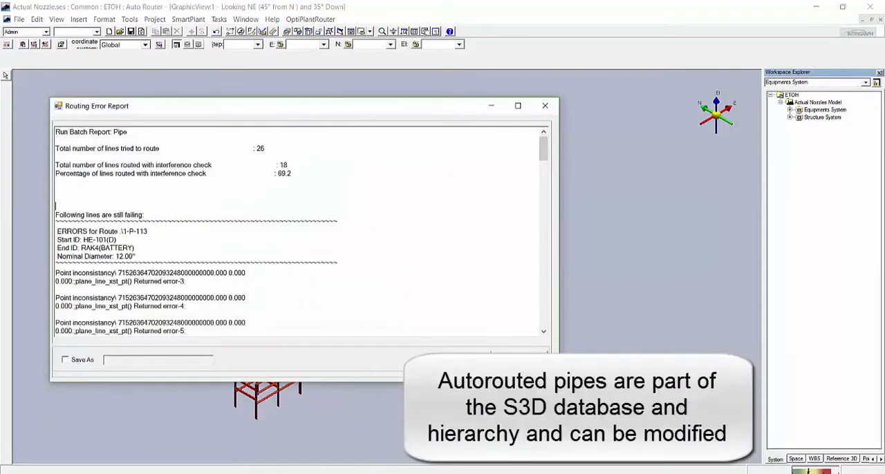
pyautogui.click(544, 105)
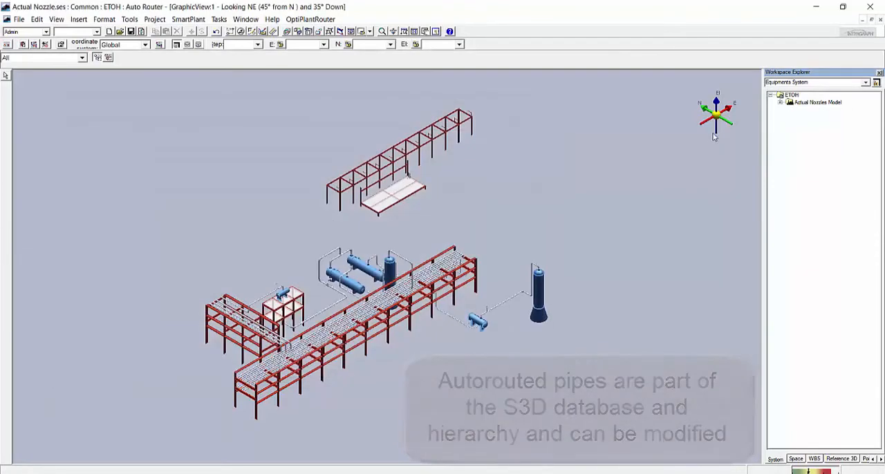
# Step: Expand the Piping System to list routed lines and zoom into the pipes at the horizontal vessel
pyautogui.click(782, 102)
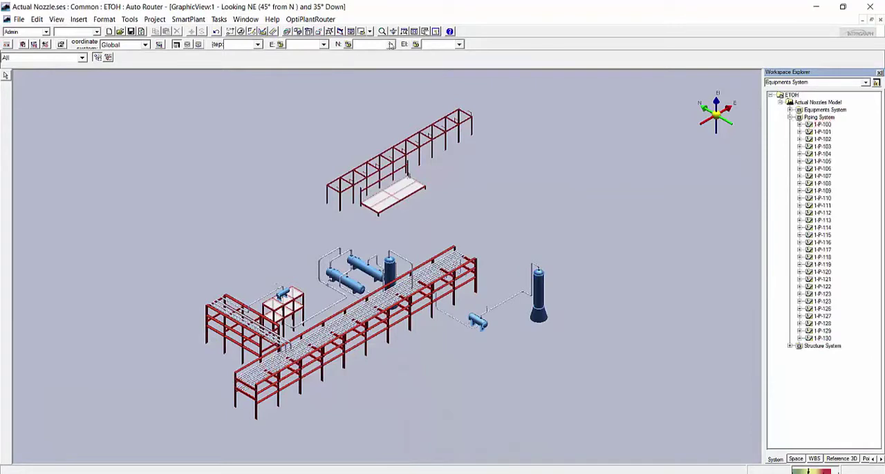
pyautogui.moveTo(456, 242); pyautogui.dragTo(564, 351)
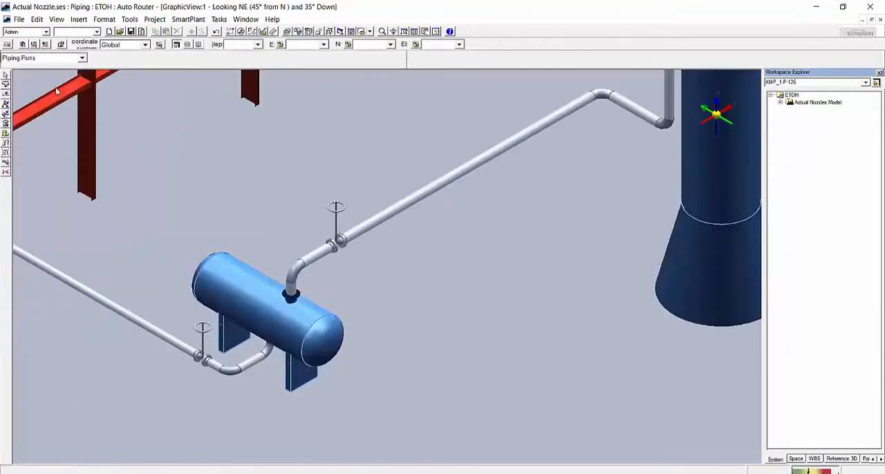
pyautogui.rightClick(338, 242)
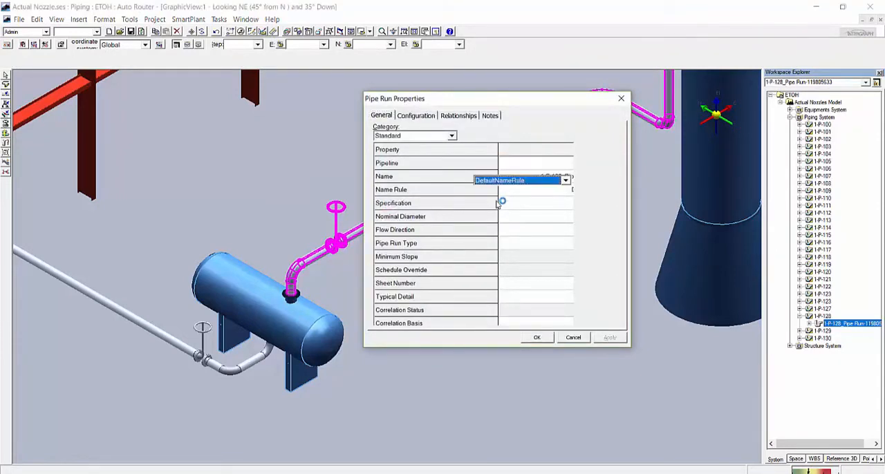
pyautogui.click(564, 191)
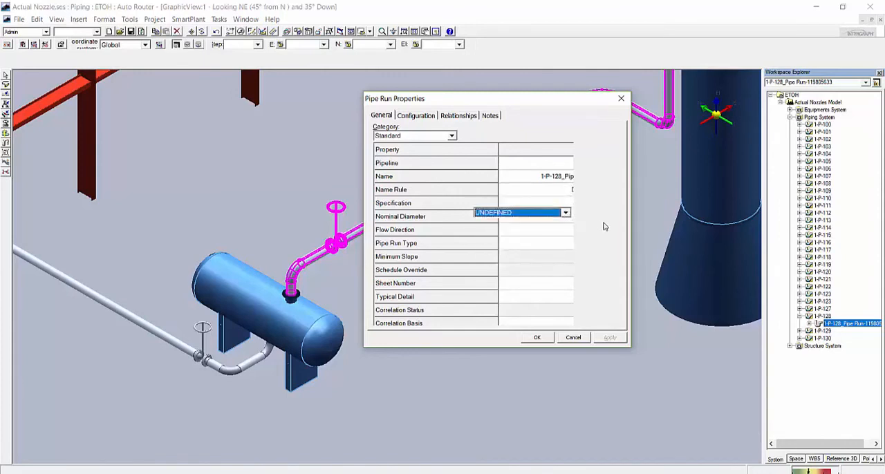
pyautogui.moveTo(409, 137)
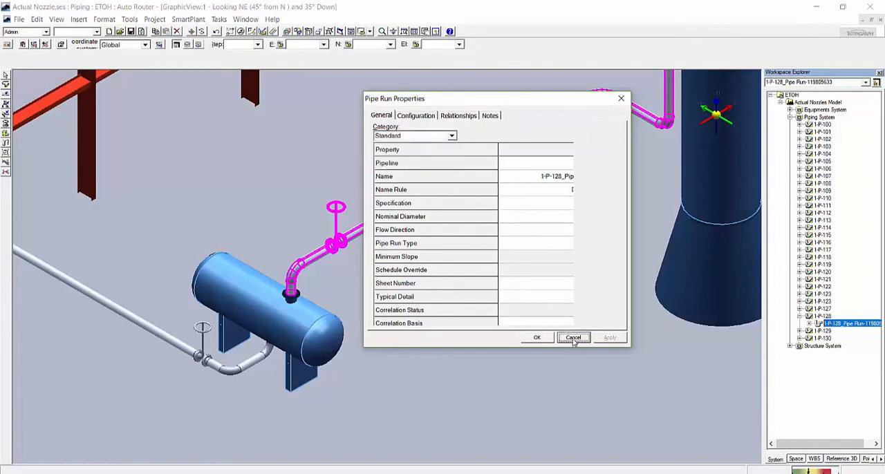
pyautogui.click(572, 337)
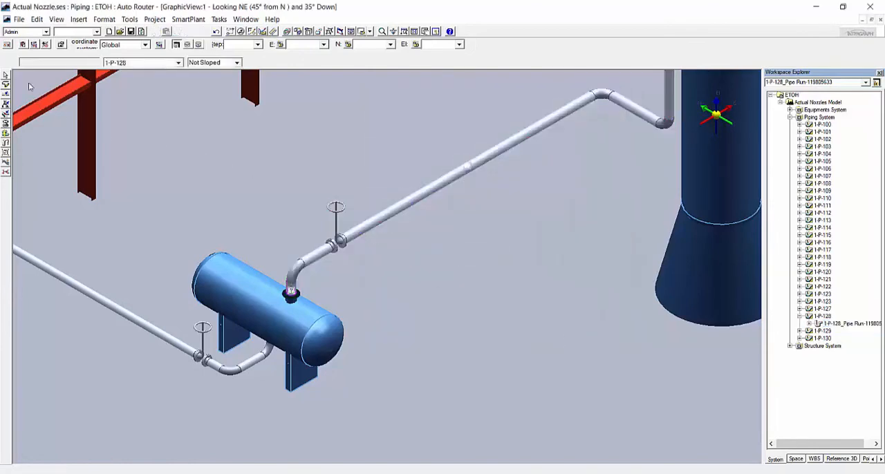